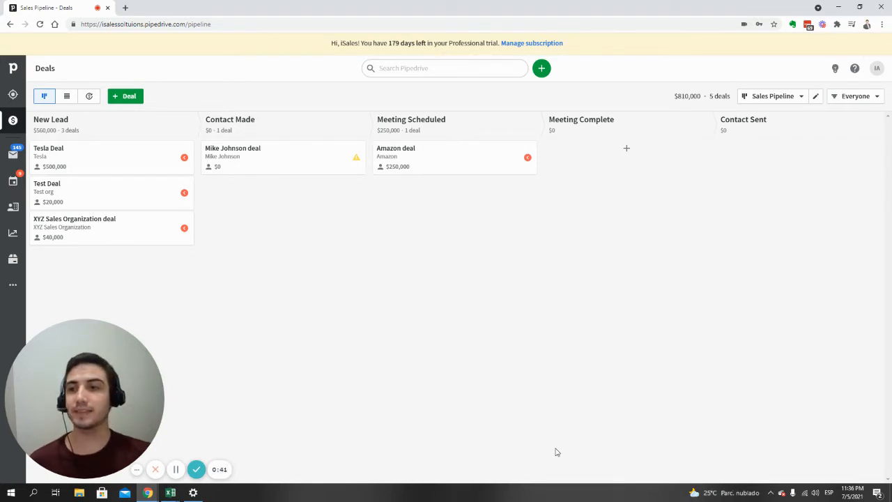
mouse_move(390, 279)
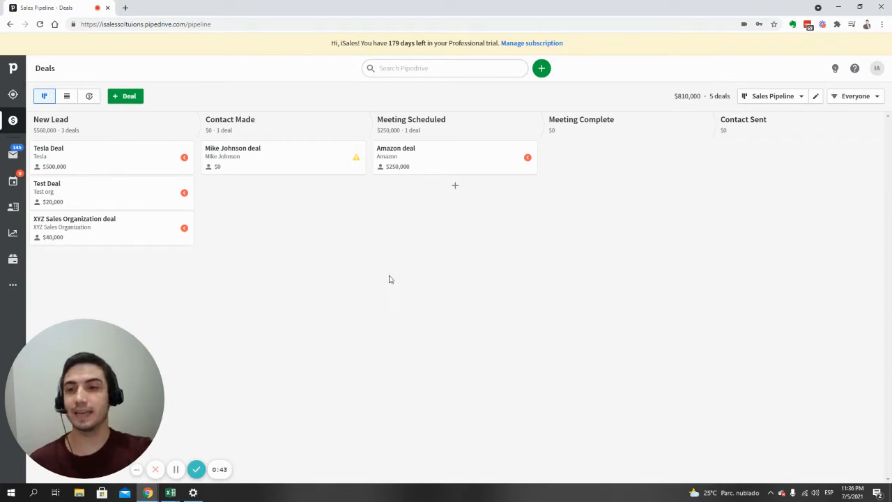
mouse_move(776, 167)
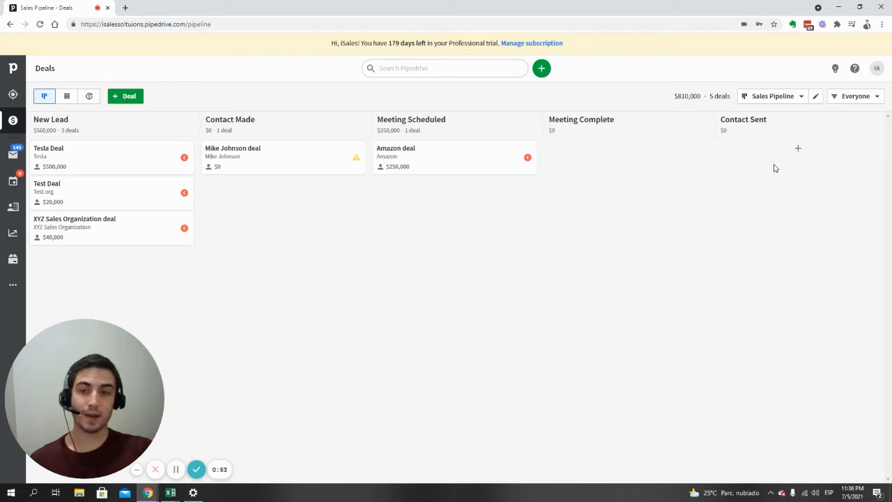
mouse_move(671, 103)
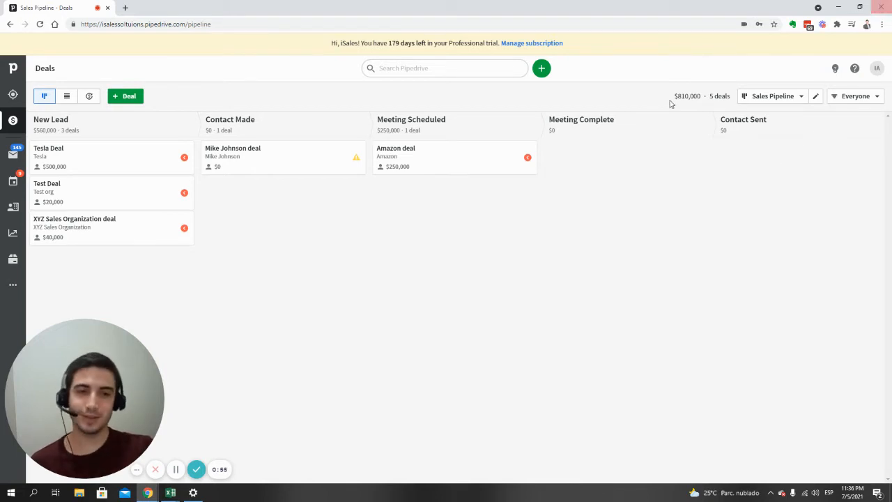
mouse_move(243, 271)
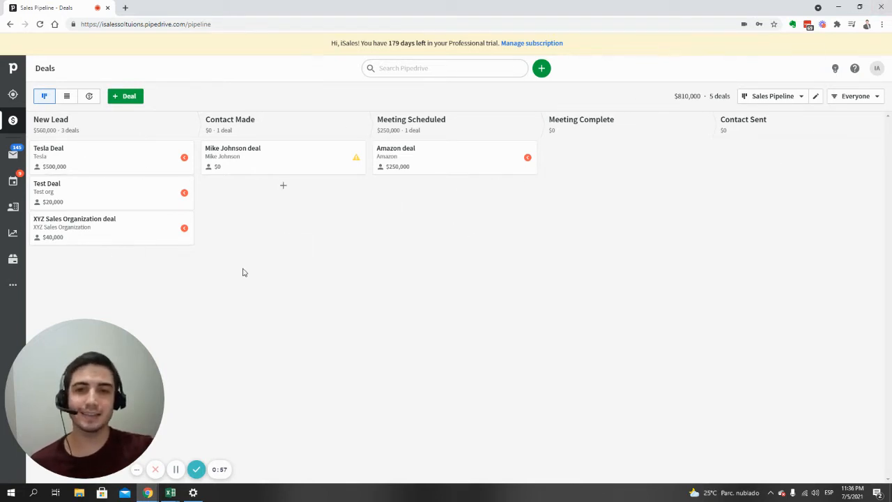
mouse_move(352, 218)
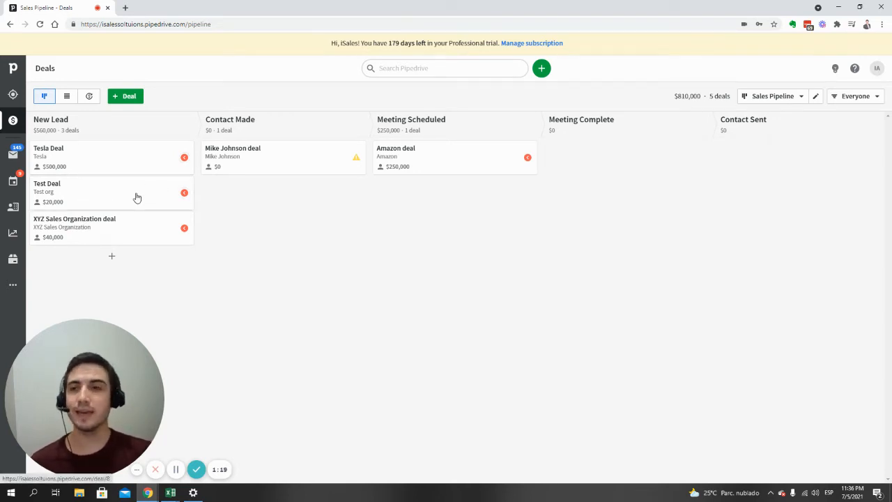
mouse_move(81, 173)
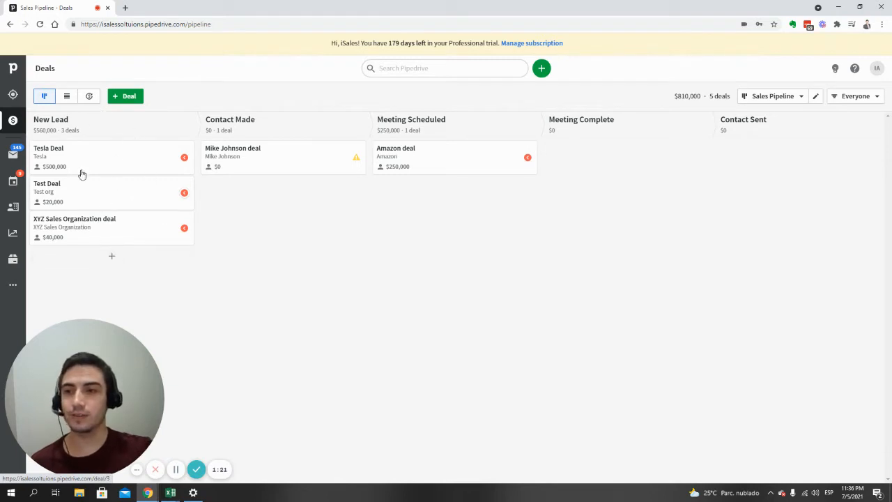
mouse_move(114, 181)
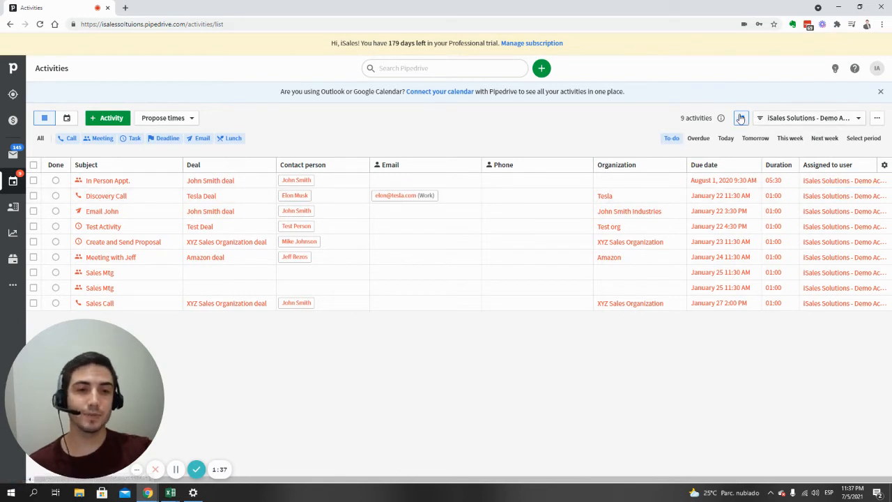
mouse_move(741, 117)
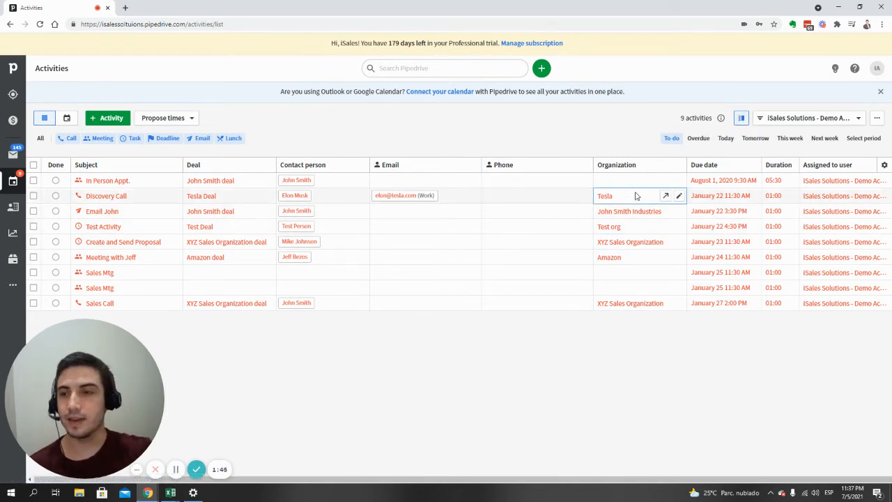
mouse_move(112, 174)
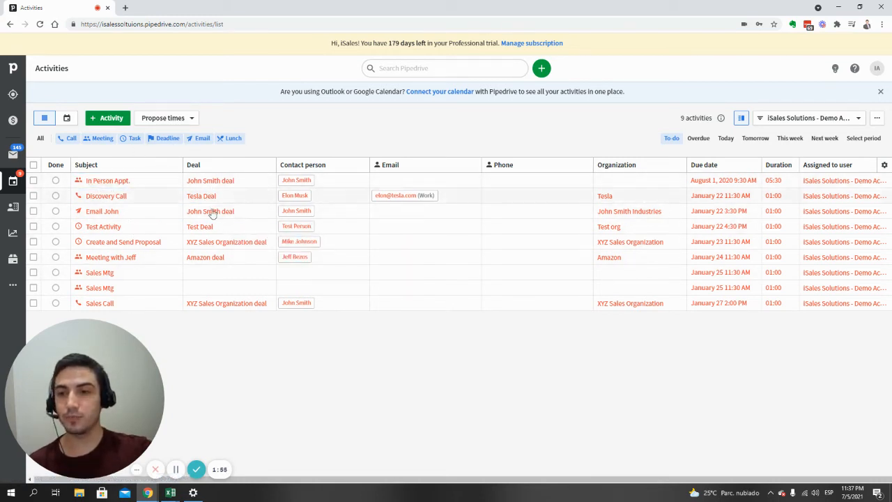
click(210, 181)
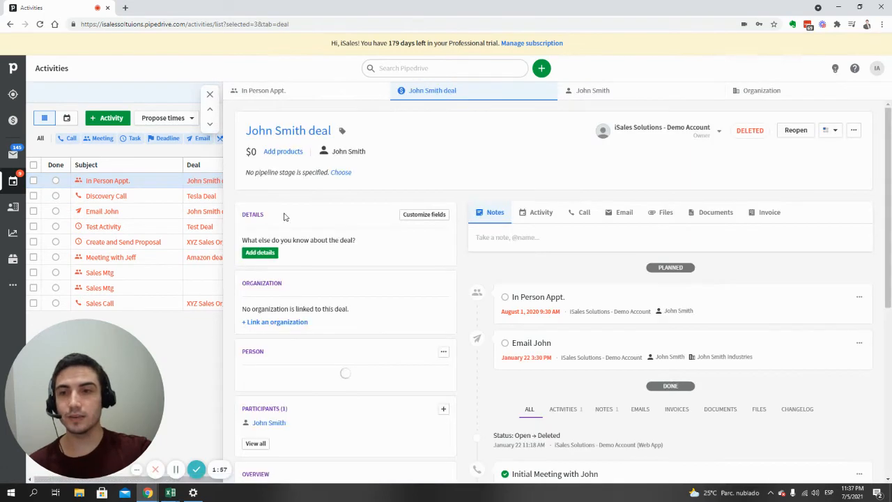
click(209, 94)
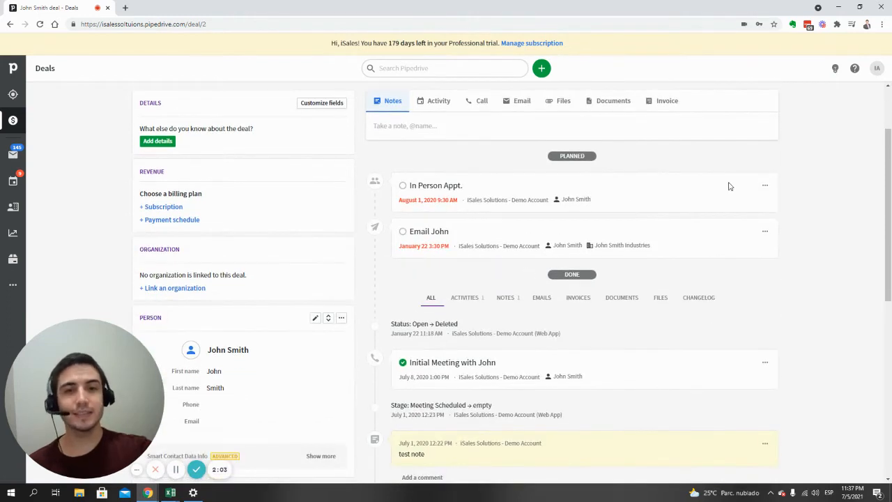
mouse_move(12, 231)
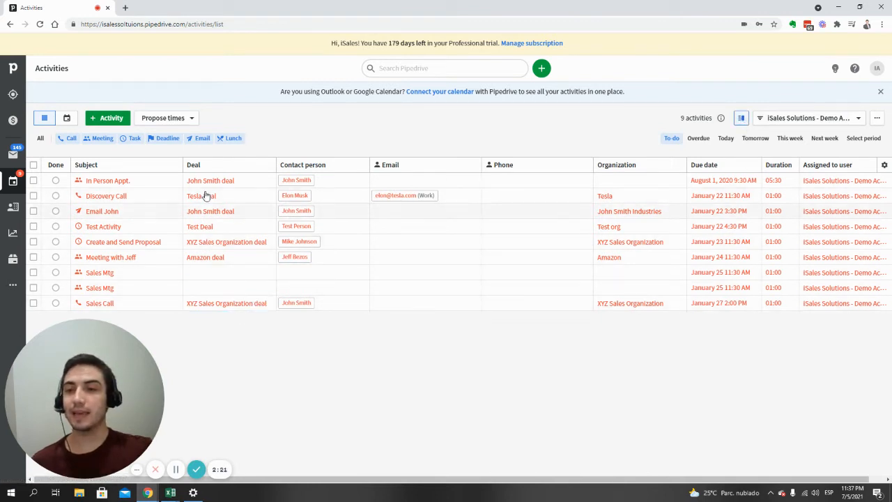
Reopen the John Smith deal and start an email for the Email John activity, typing 'John'
click(210, 179)
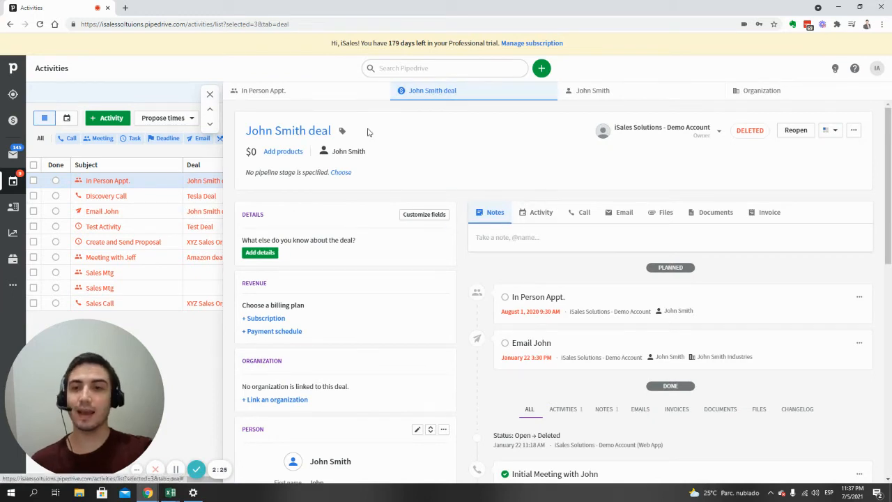
mouse_move(259, 114)
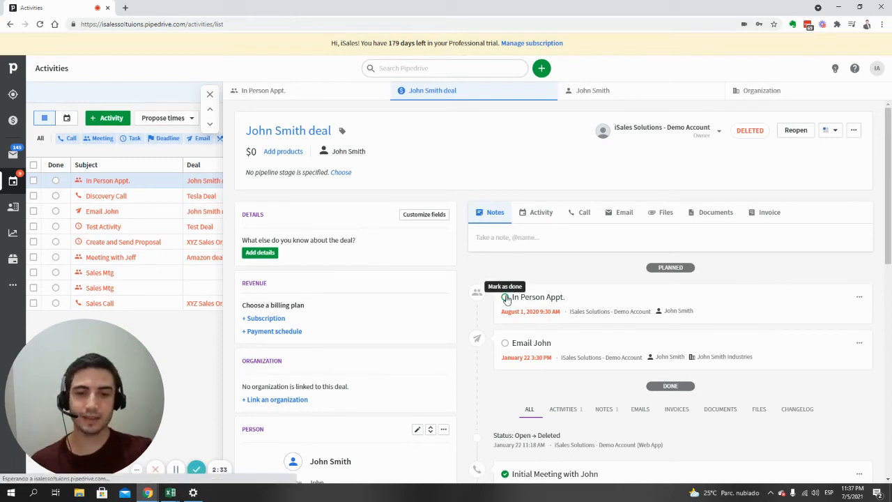
click(508, 298)
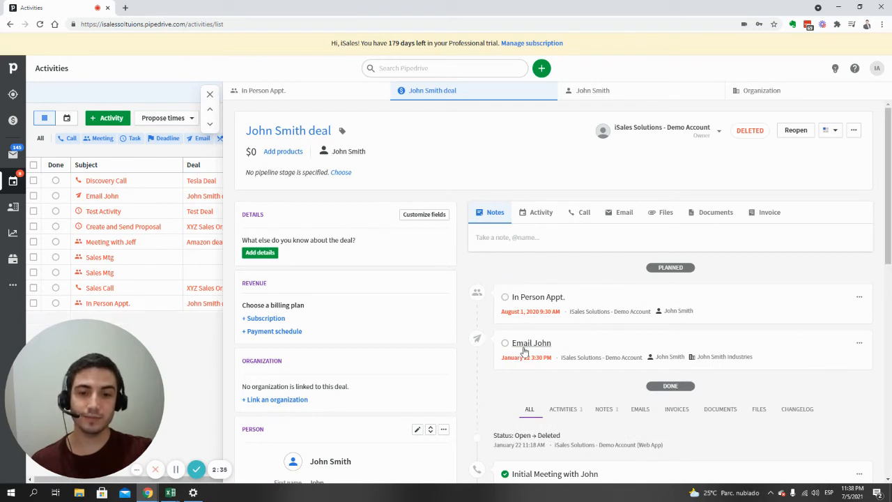
click(625, 212)
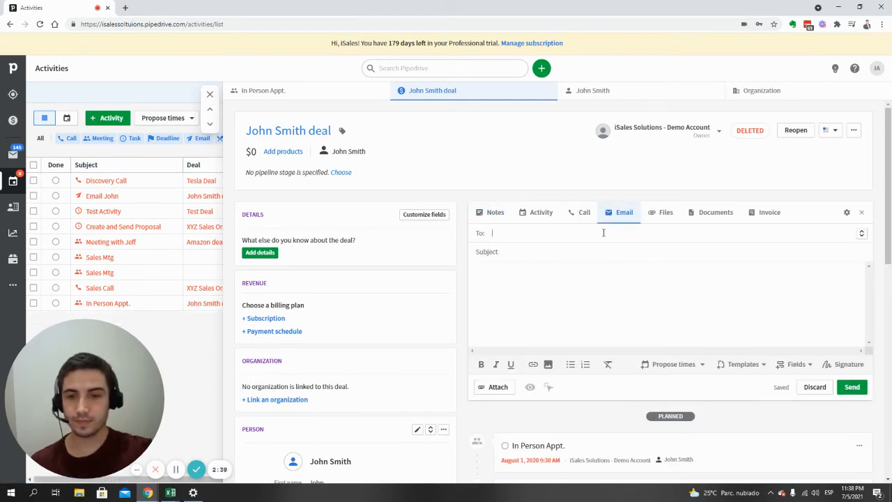
text(John)
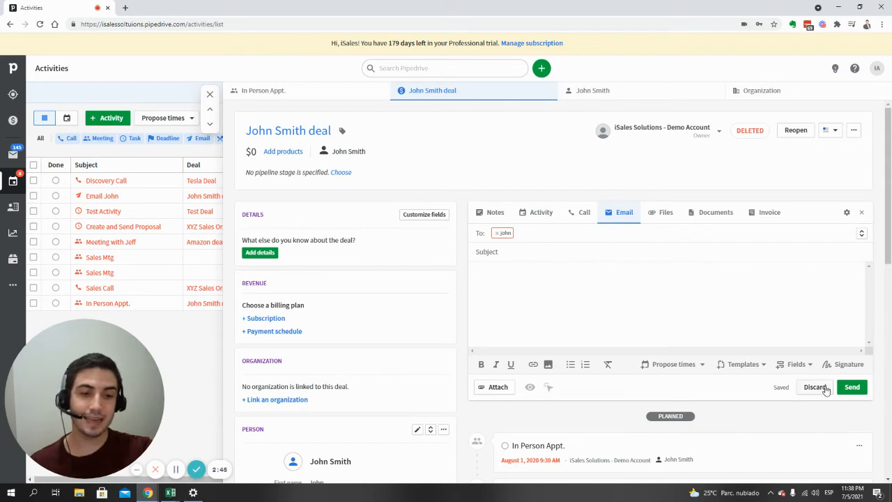
Discard the unsent email draft and mark the Email John activity as done
click(814, 387)
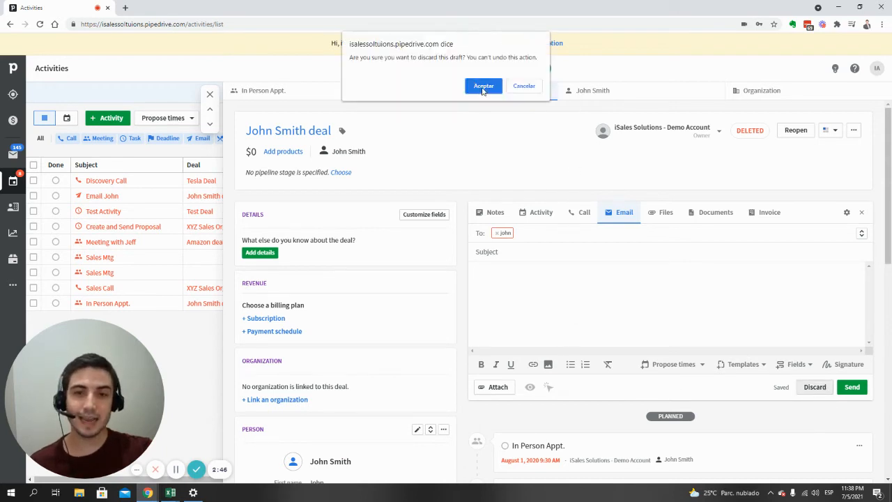
click(483, 86)
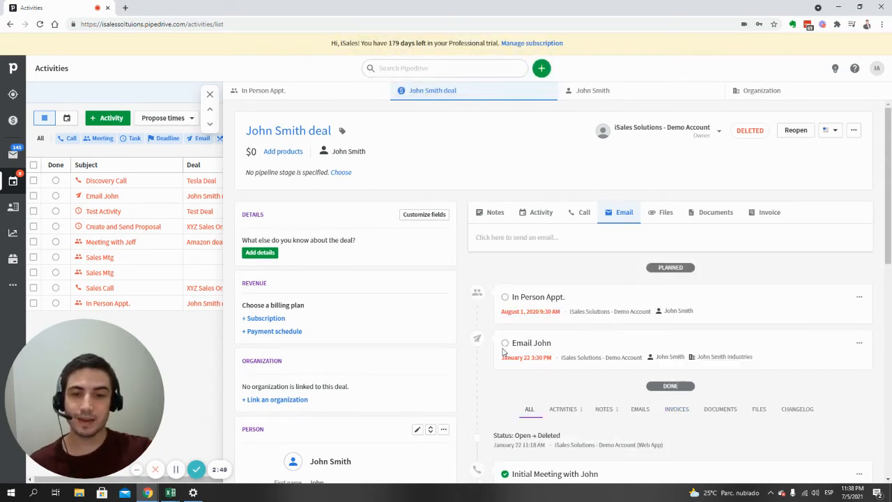
click(505, 343)
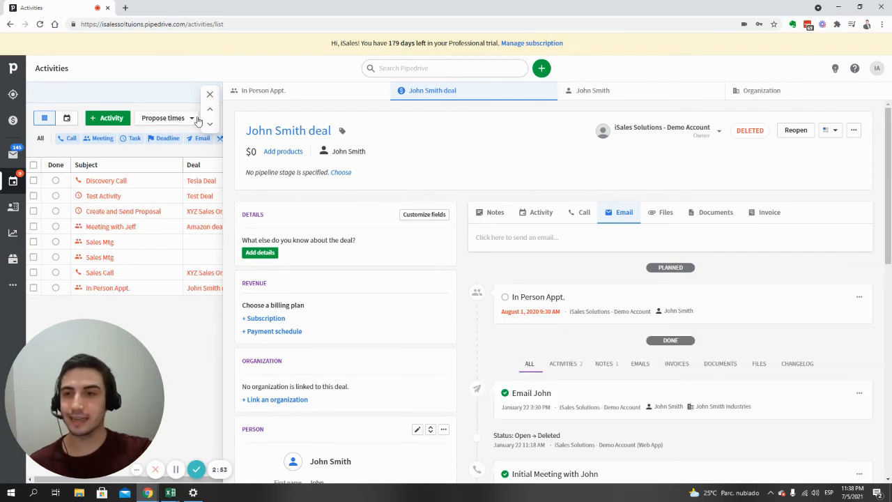
Mark the Tesla Deal's Discovery Call done, cancel the follow-up dialog, and view Test Deal
click(106, 180)
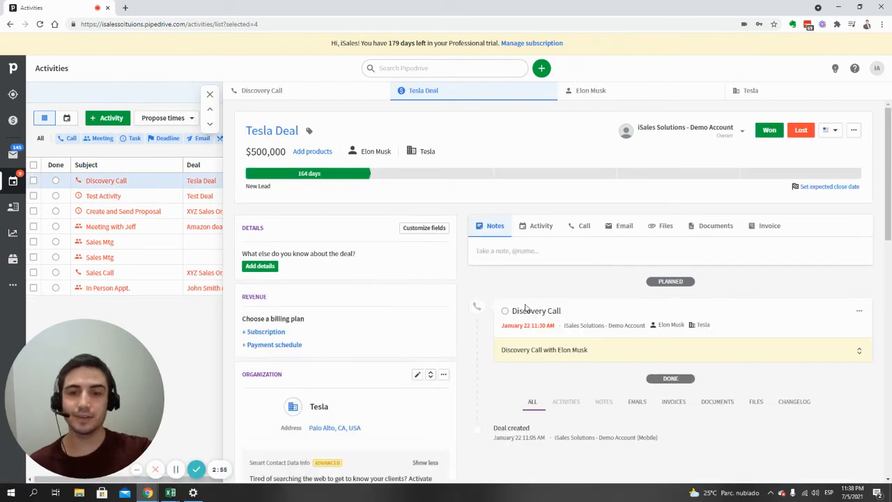
mouse_move(594, 316)
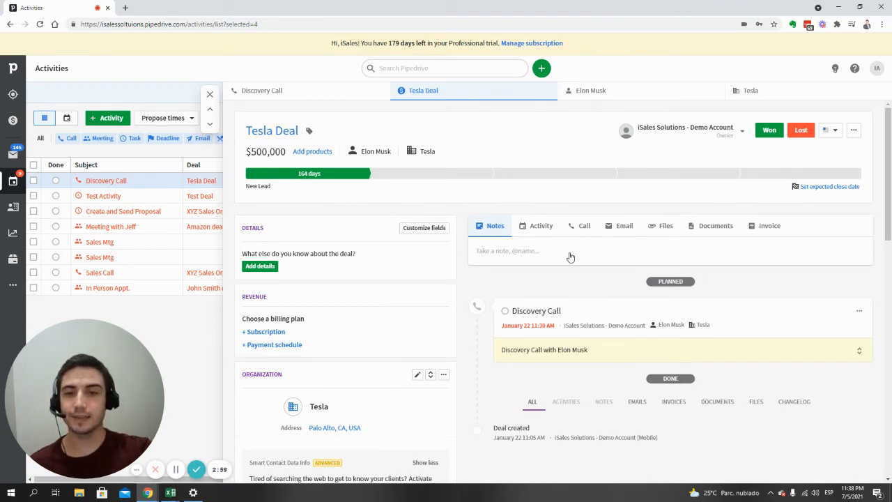
click(504, 311)
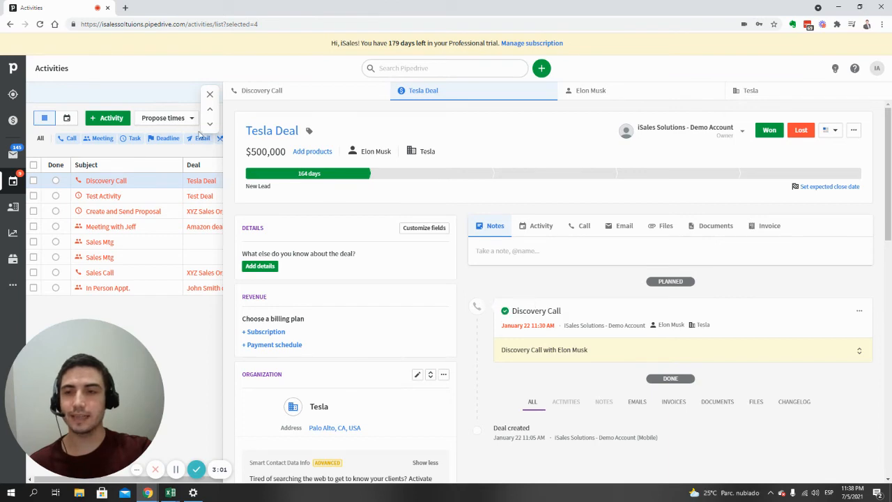
click(107, 117)
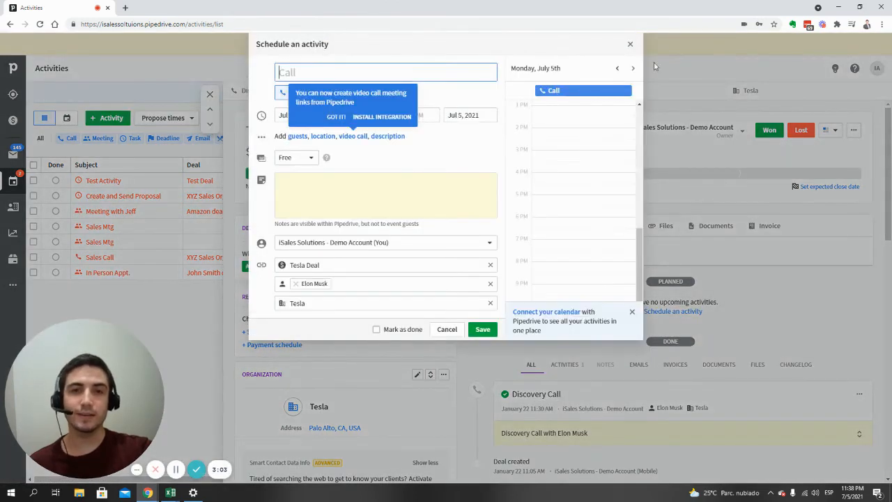
click(445, 329)
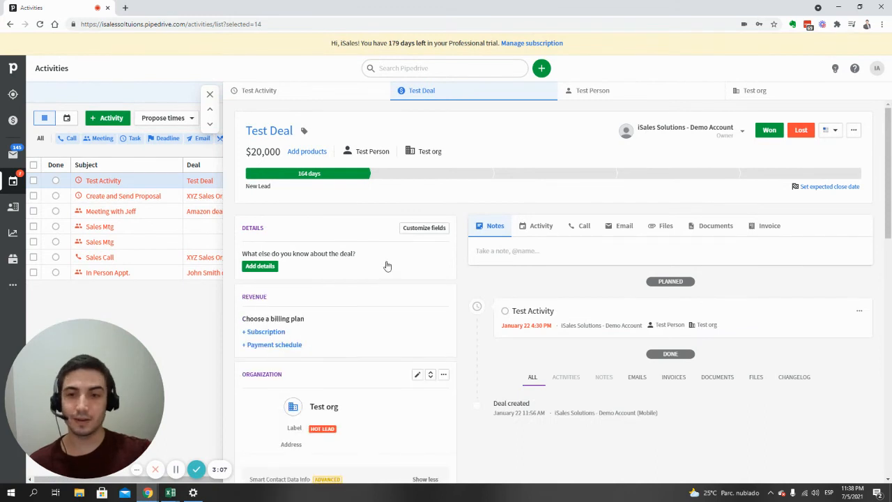
mouse_move(658, 367)
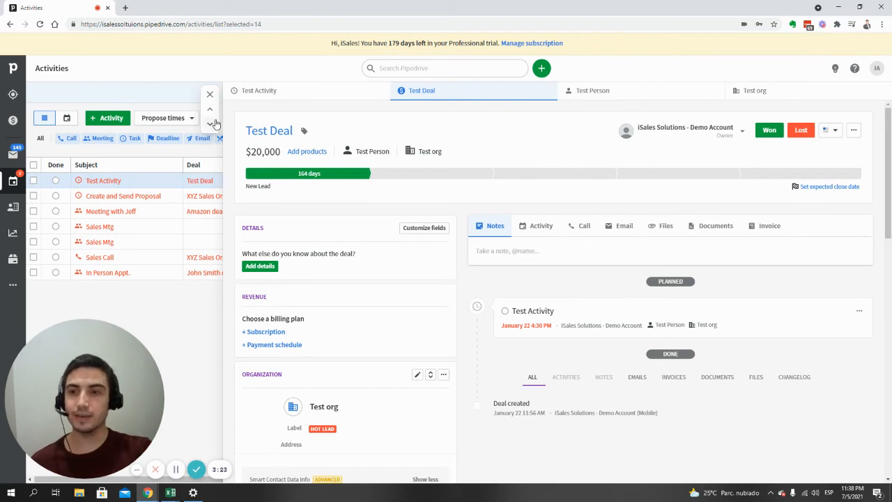
mouse_move(691, 335)
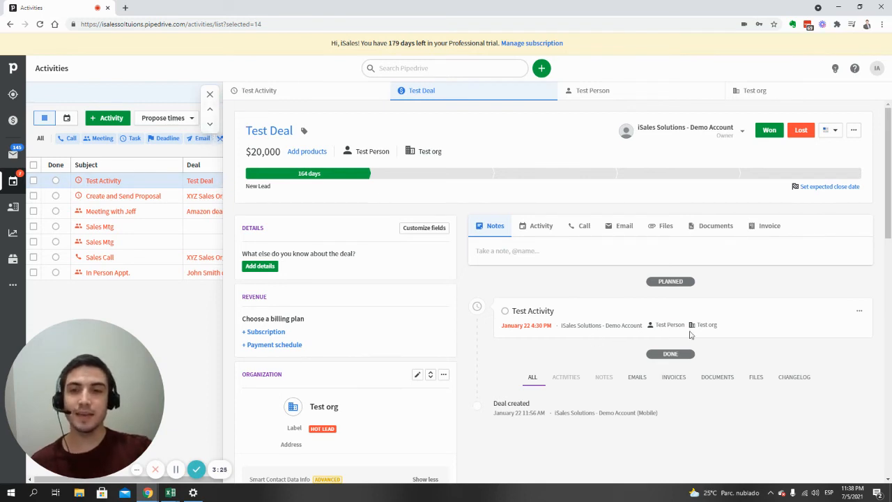